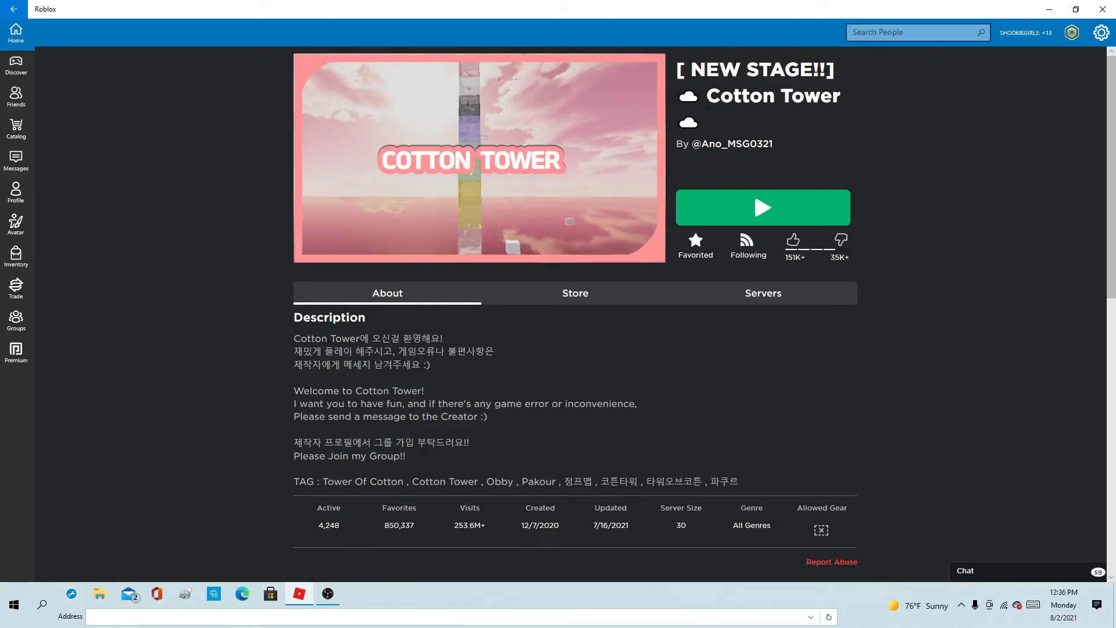
mouse_move(867, 98)
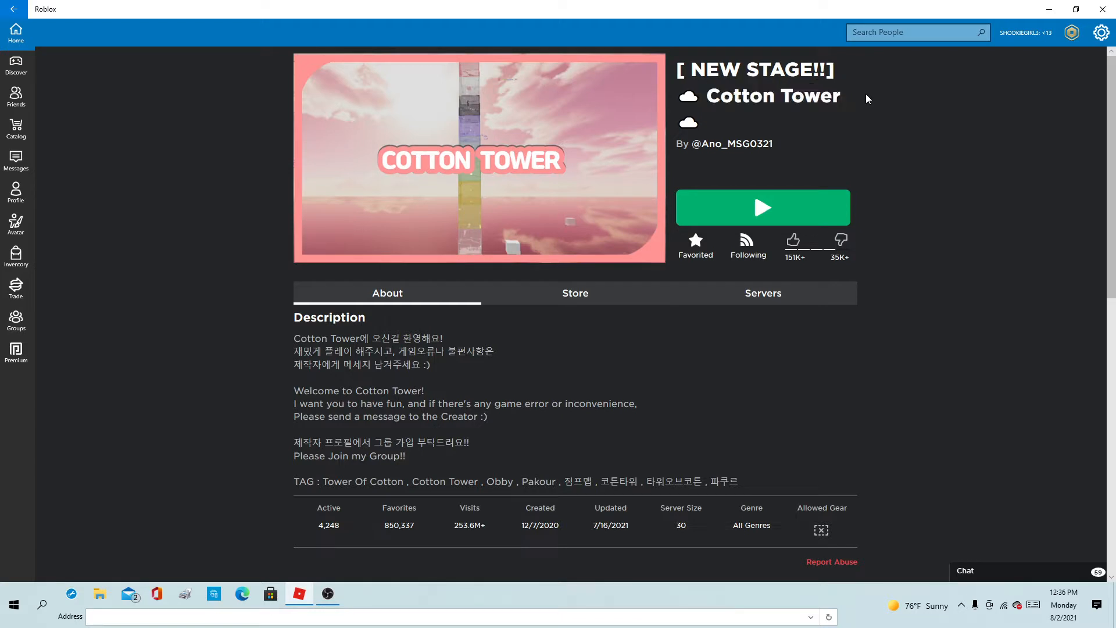
mouse_move(885, 100)
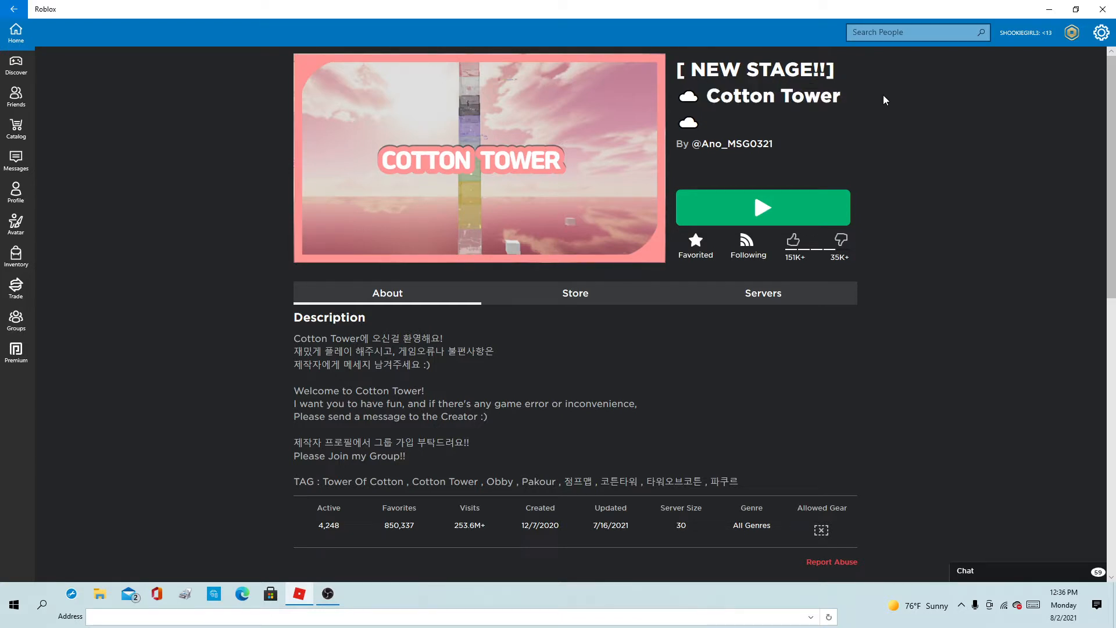
mouse_move(1047, 177)
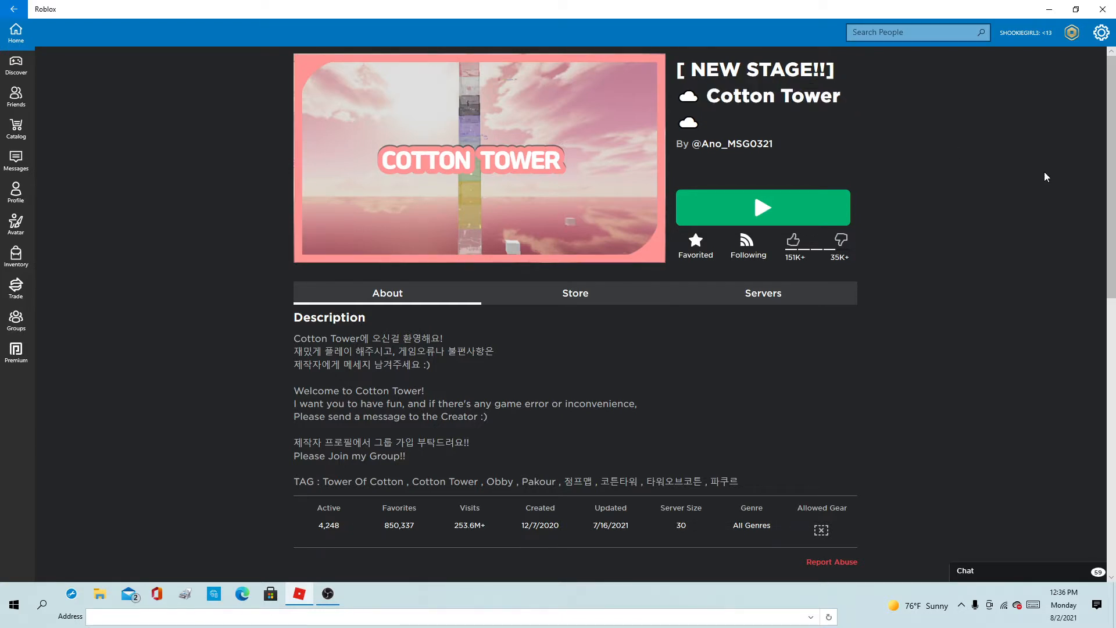
mouse_move(692, 68)
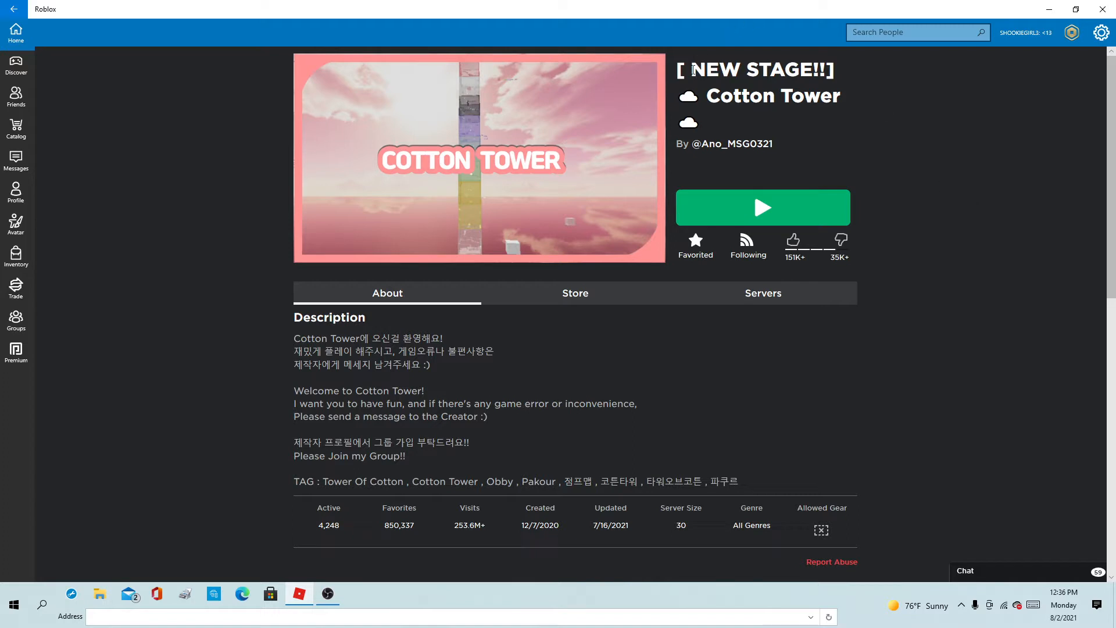
mouse_move(893, 92)
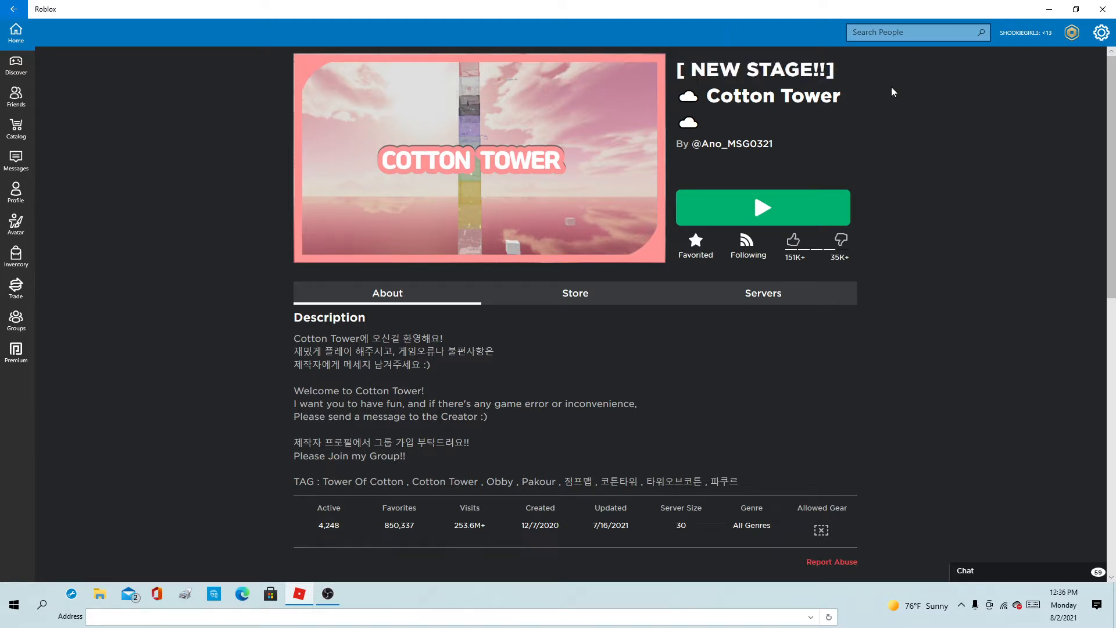
mouse_move(977, 132)
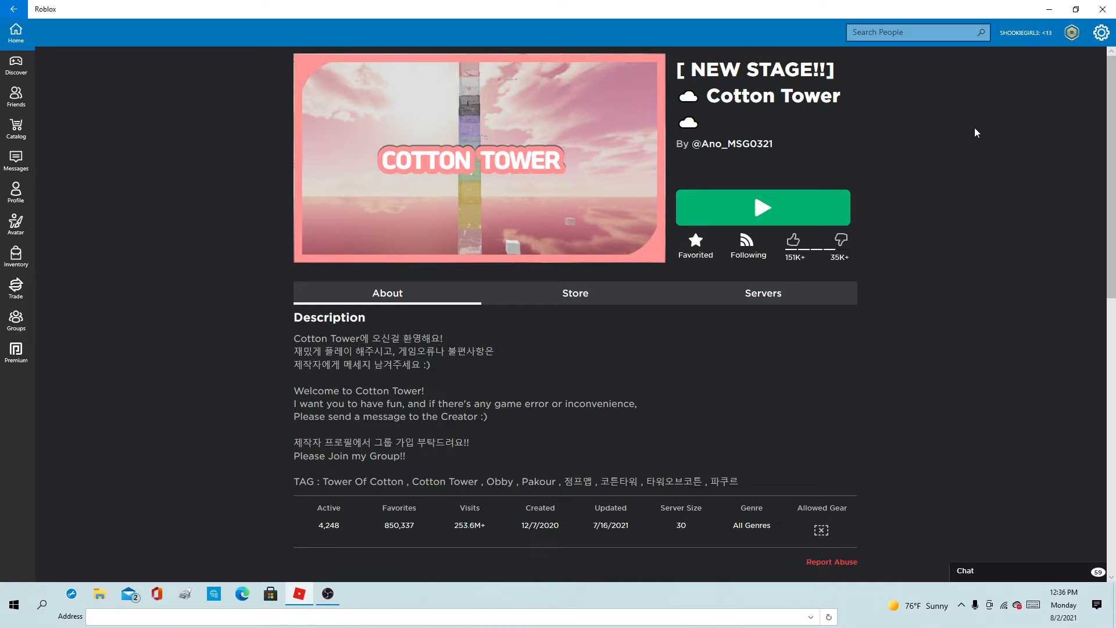
mouse_move(752, 229)
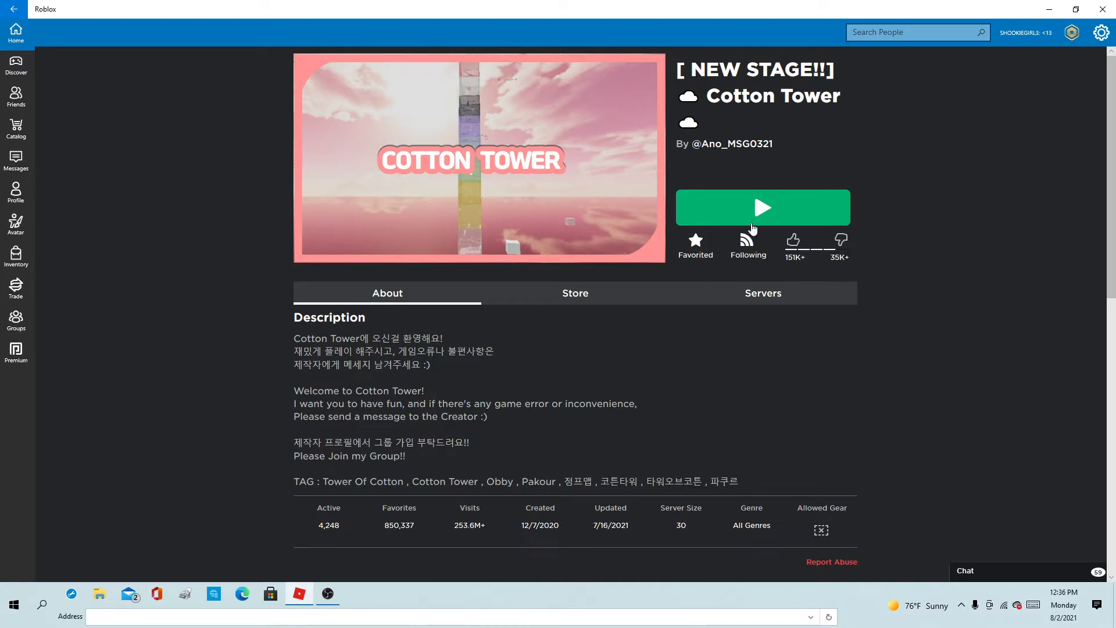
mouse_move(869, 172)
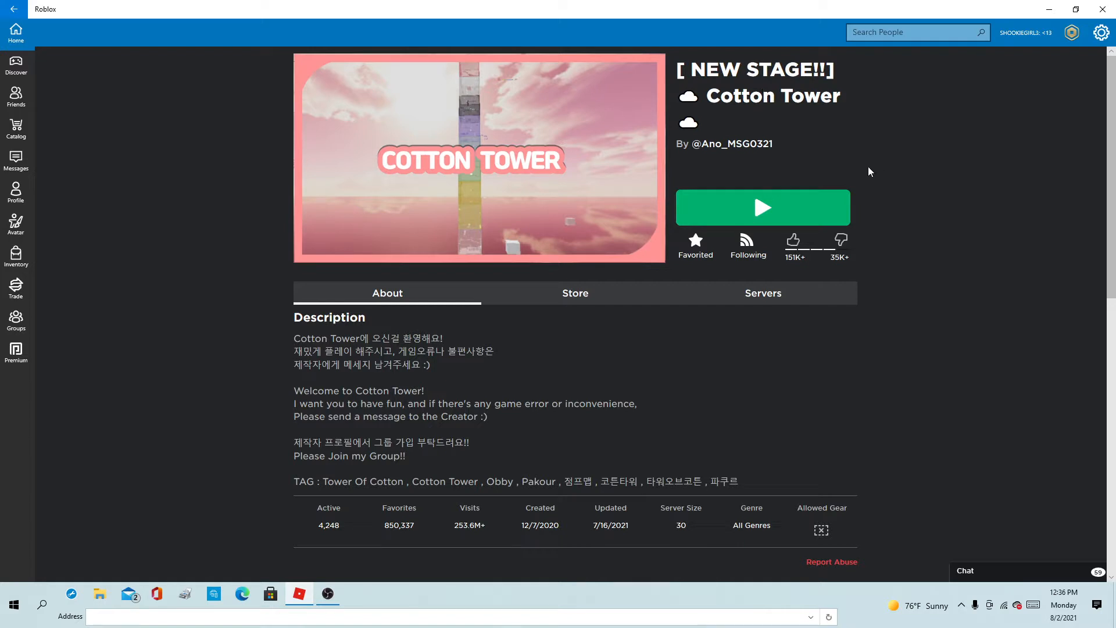
- Launch Cotton Tower and play until the error 277 disconnect notice appears
click(762, 207)
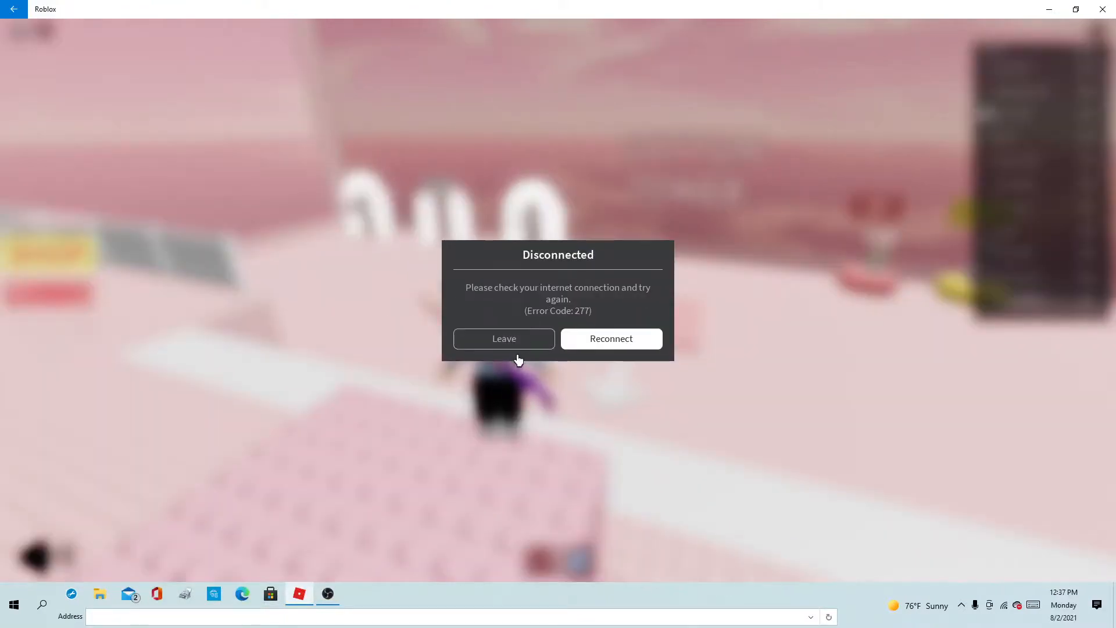
- Leave the disconnected session and relaunch Cotton Tower to join a new server
click(504, 338)
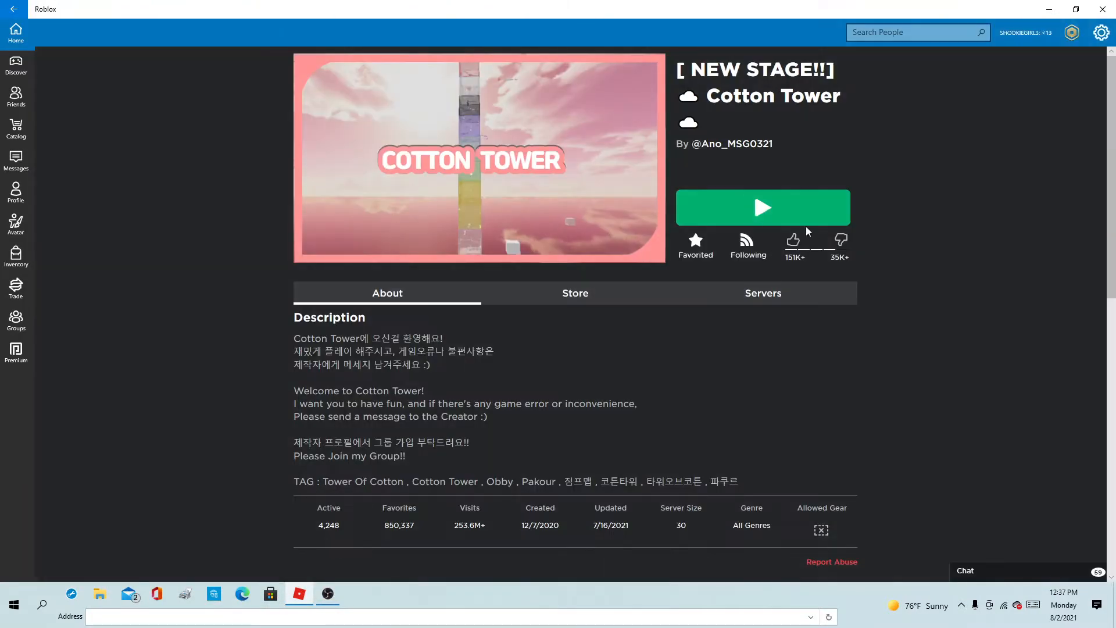
click(762, 207)
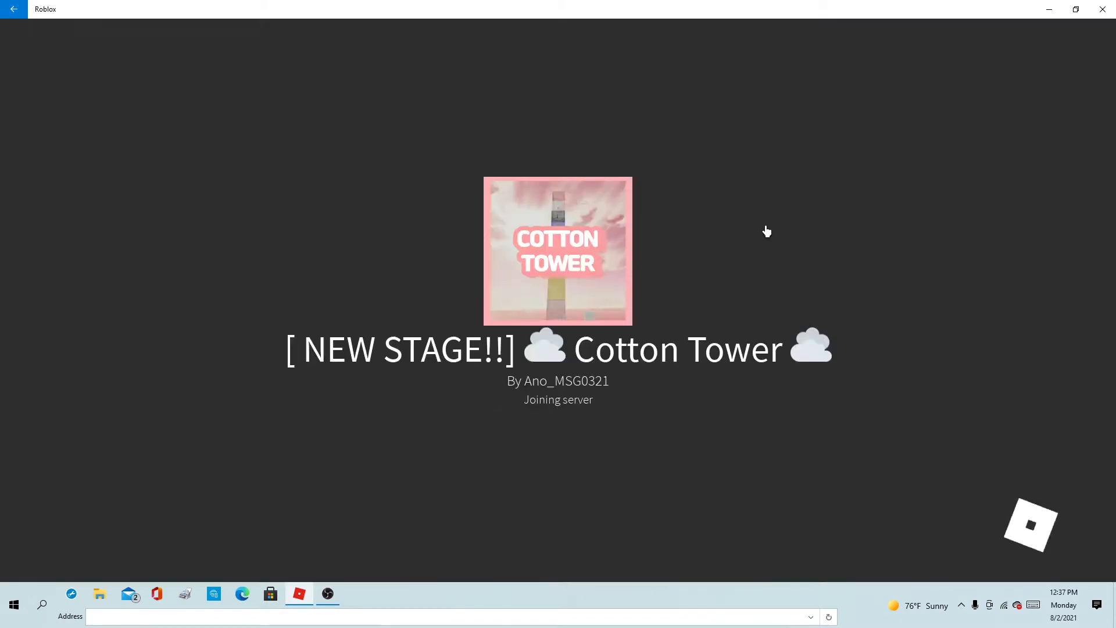
mouse_move(651, 188)
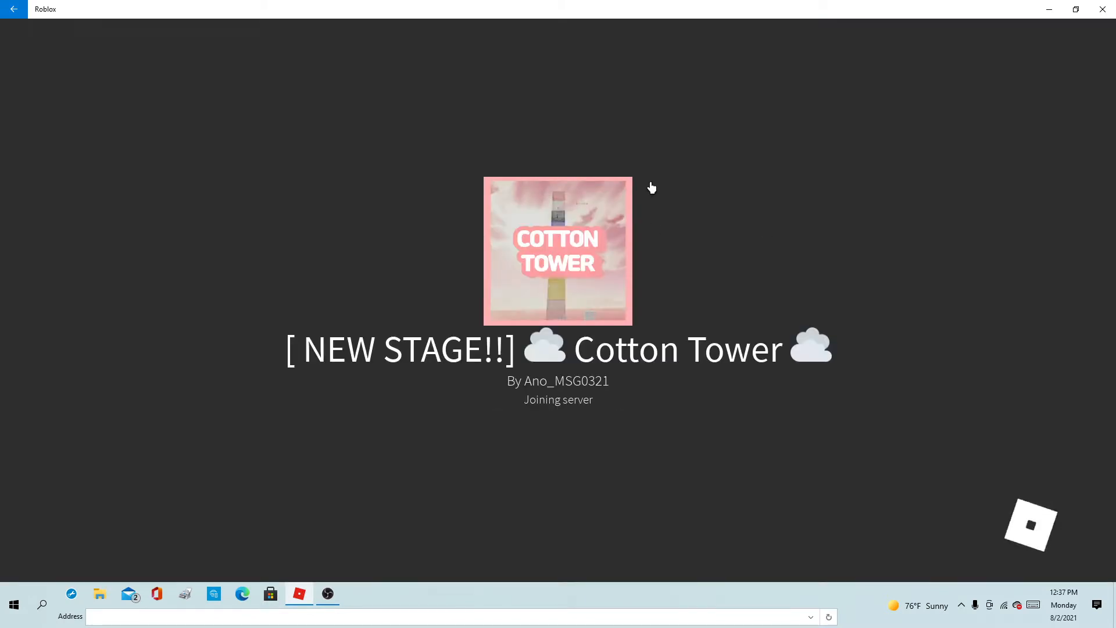
mouse_move(890, 385)
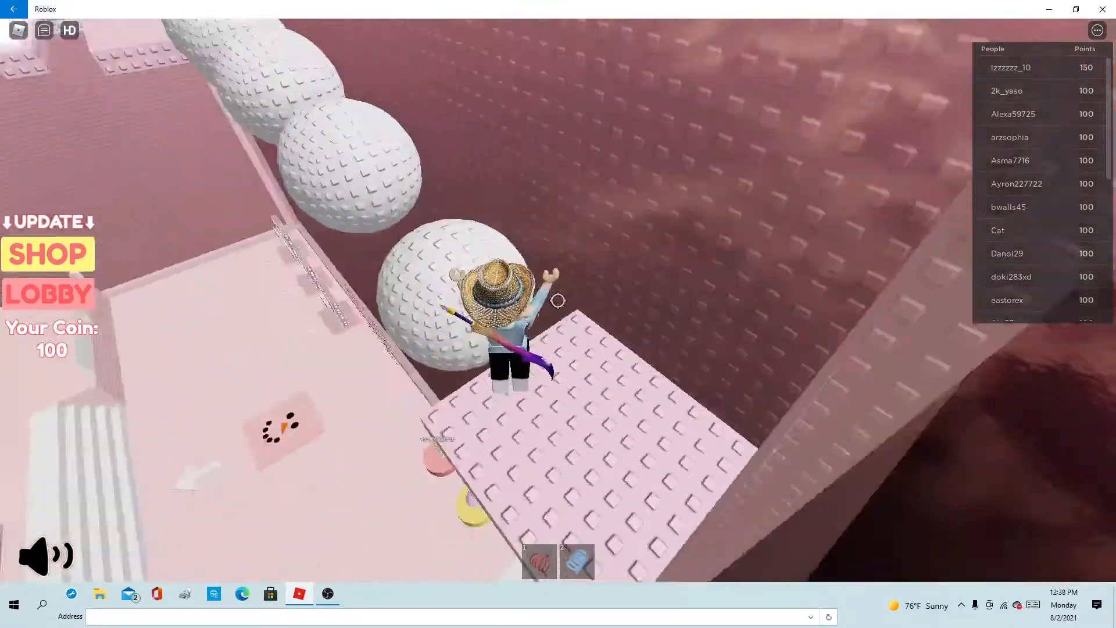
mouse_move(499, 306)
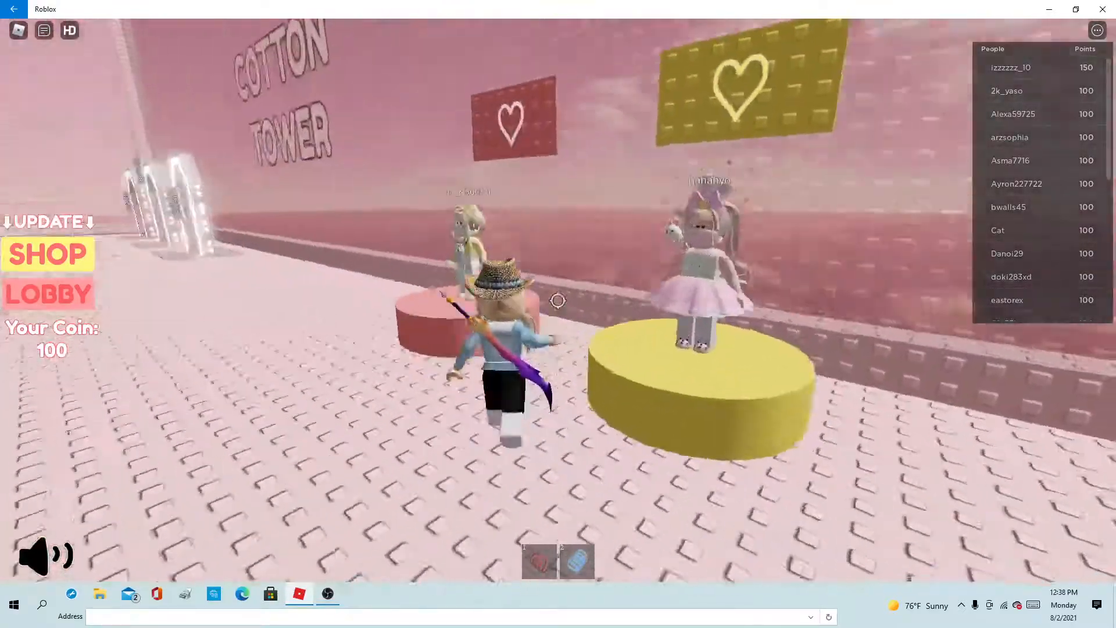
mouse_move(557, 301)
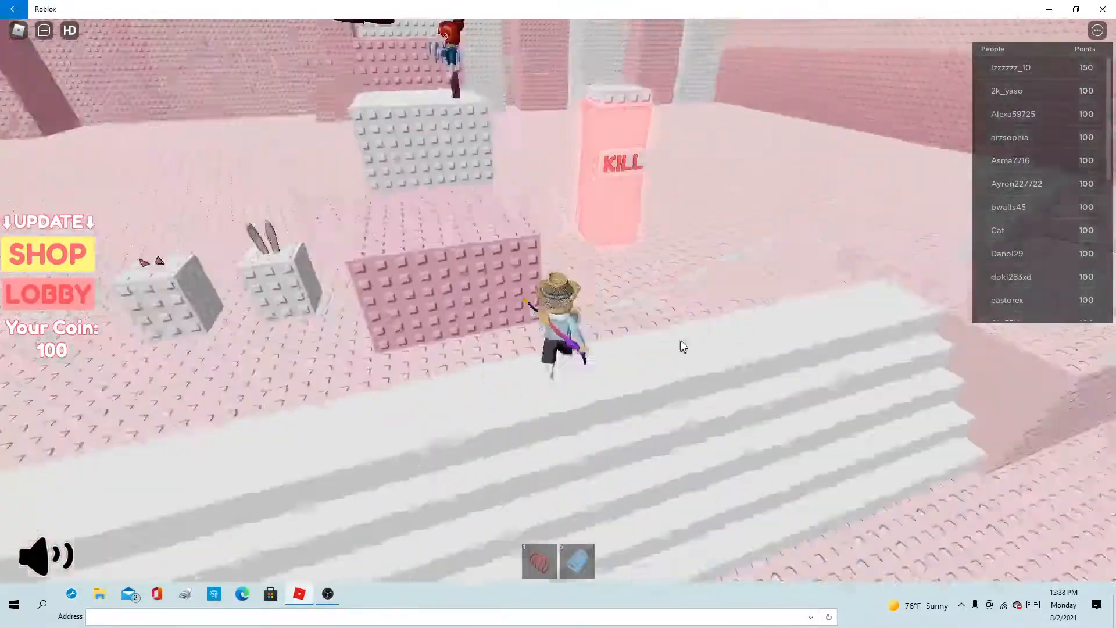
click(68, 30)
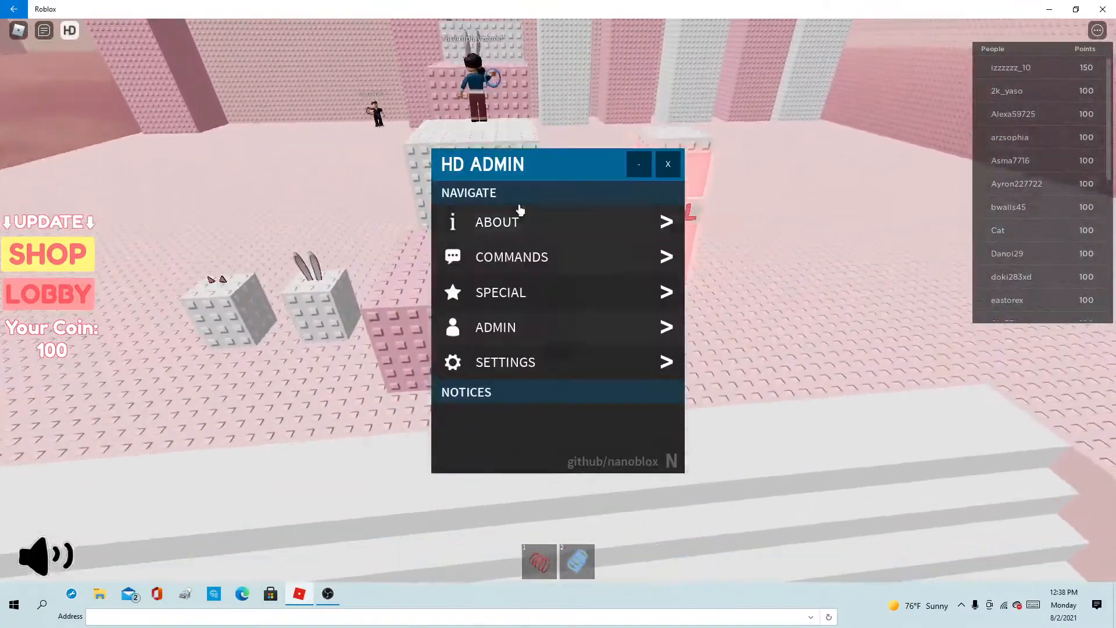
mouse_move(536, 241)
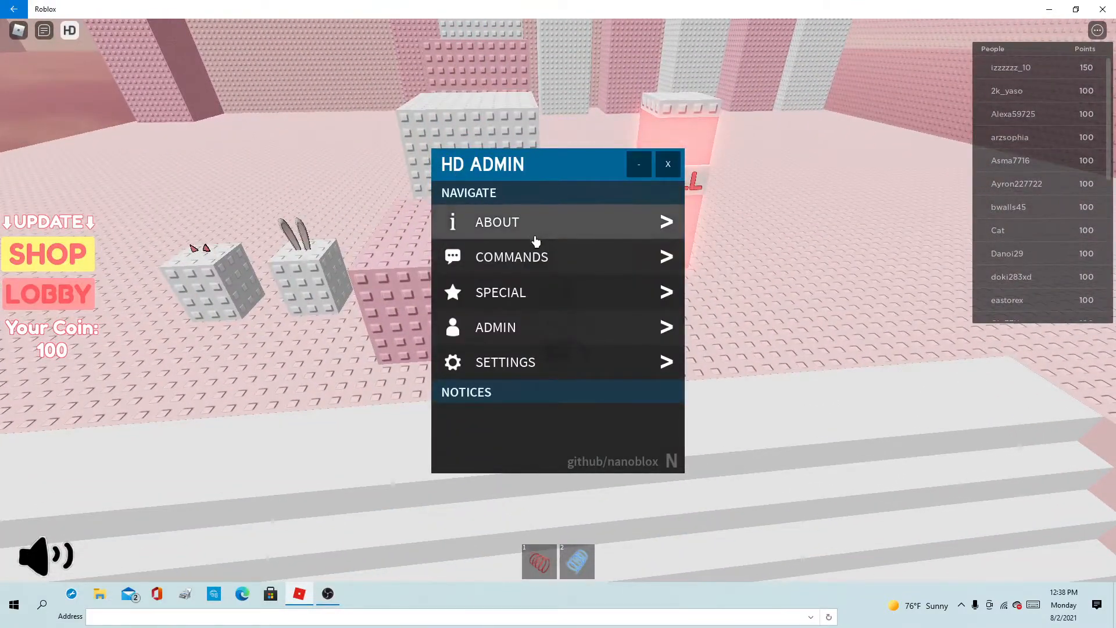
click(511, 257)
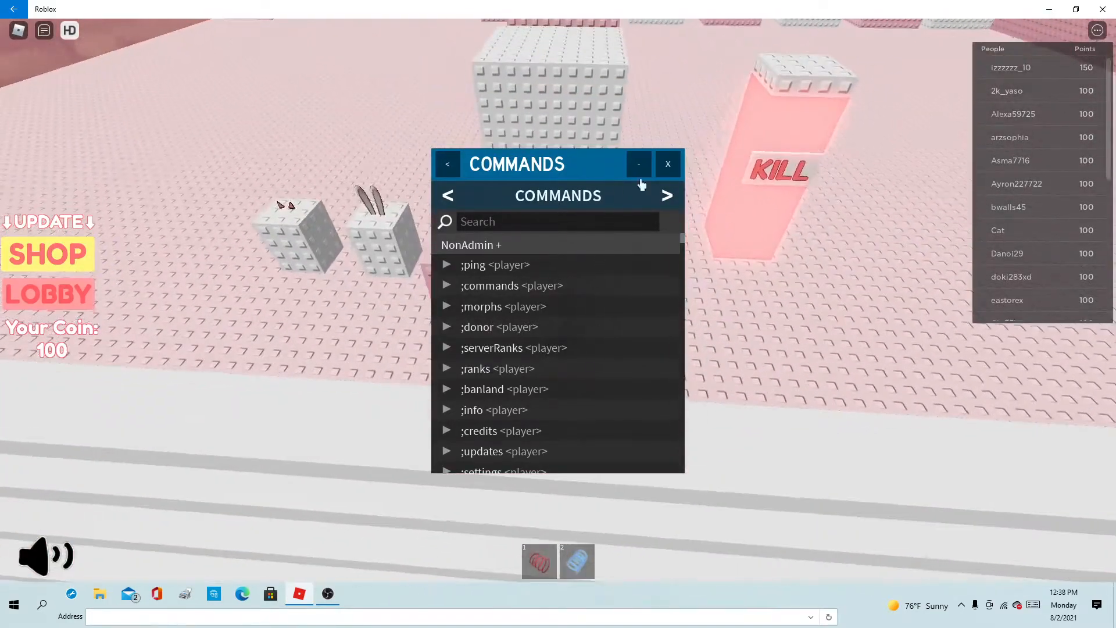
click(667, 165)
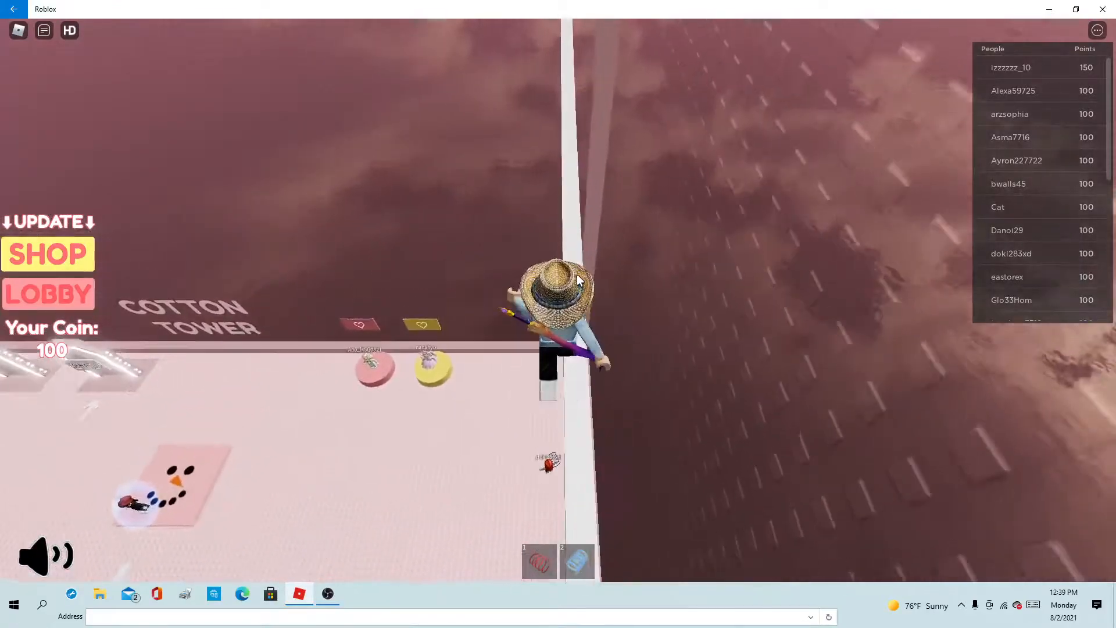
mouse_move(608, 269)
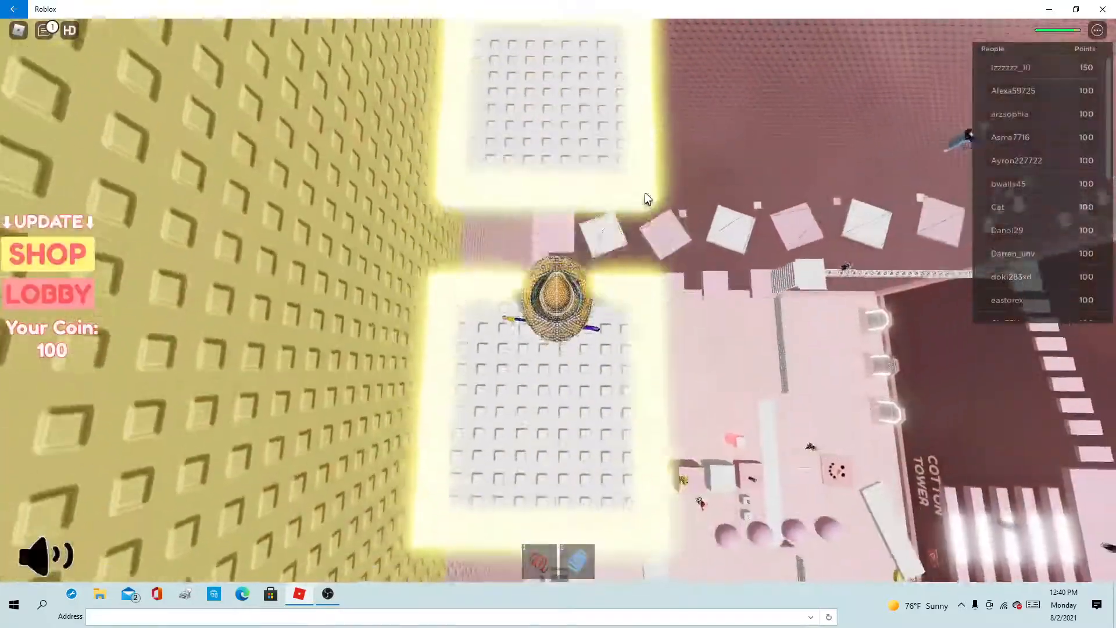
mouse_move(647, 200)
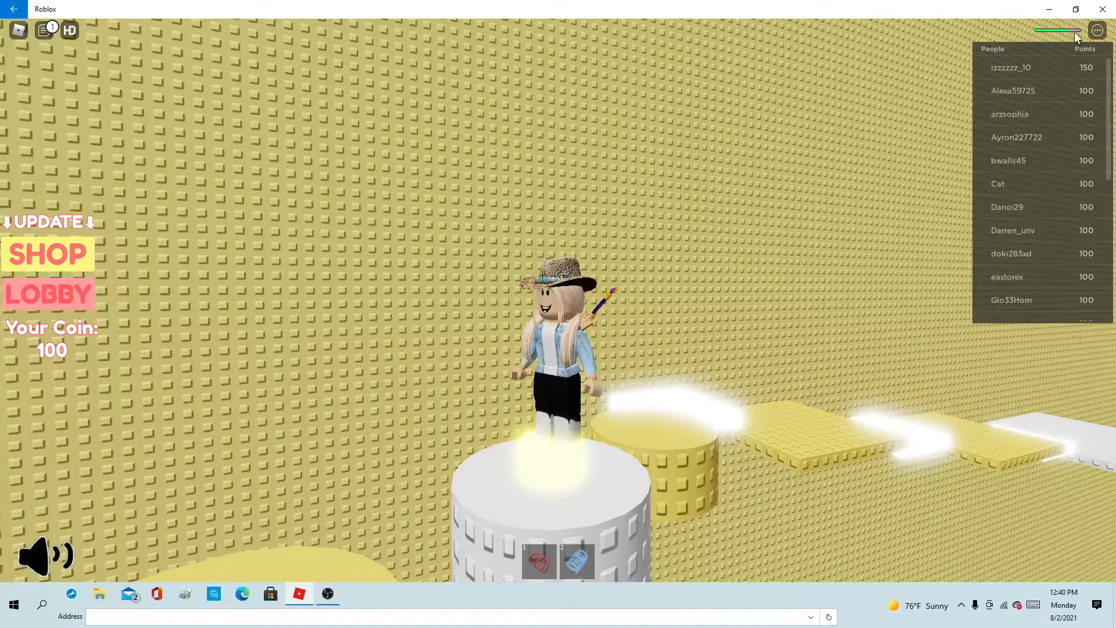
mouse_move(854, 223)
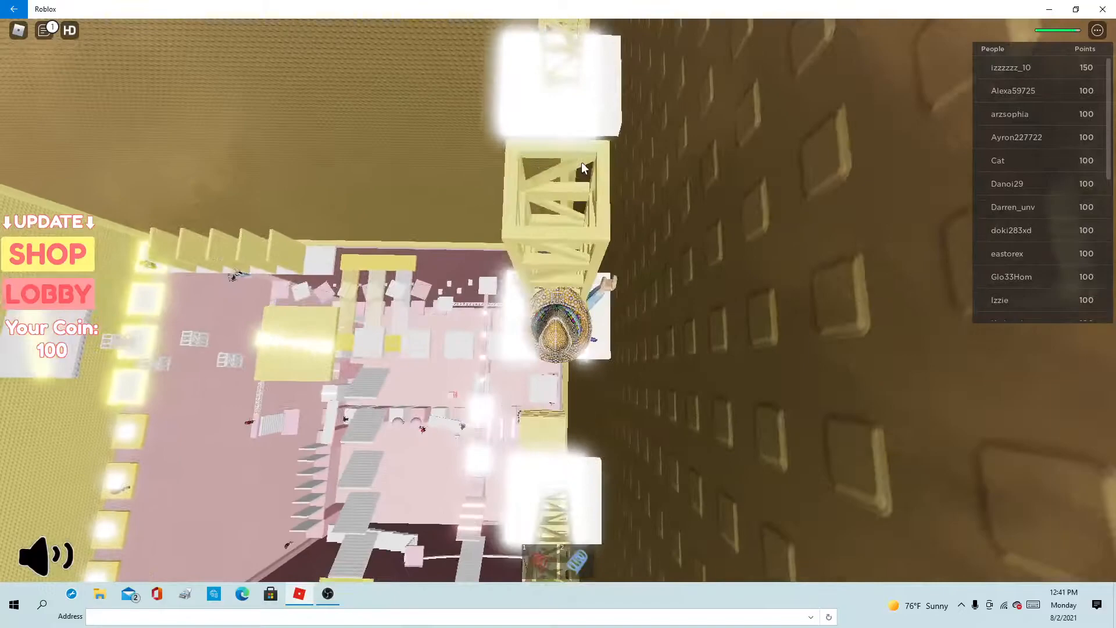
mouse_move(583, 169)
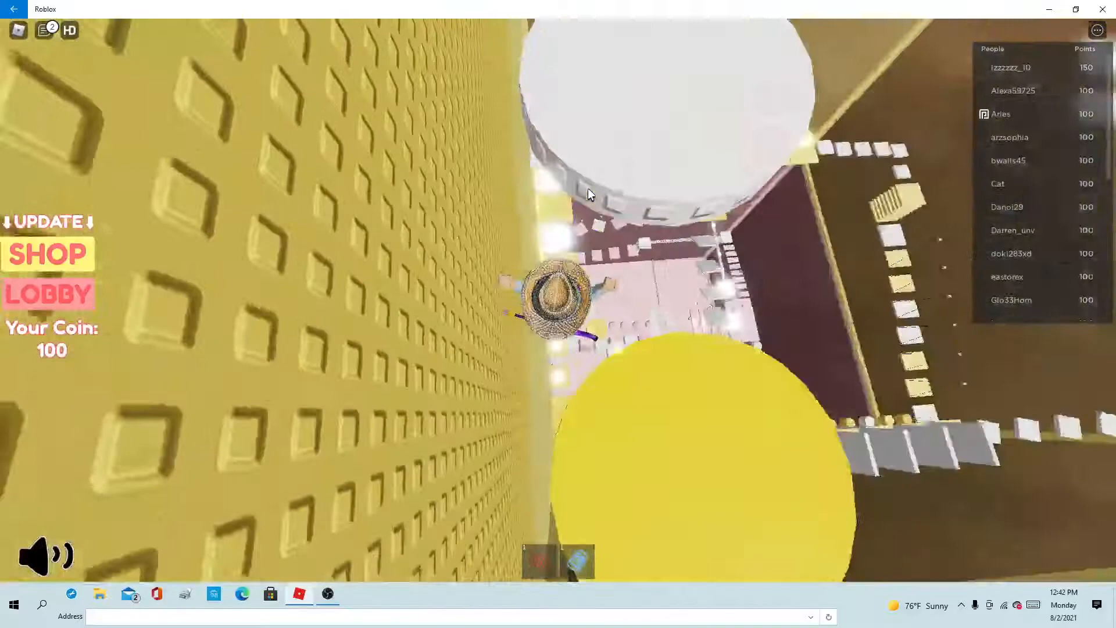
mouse_move(590, 194)
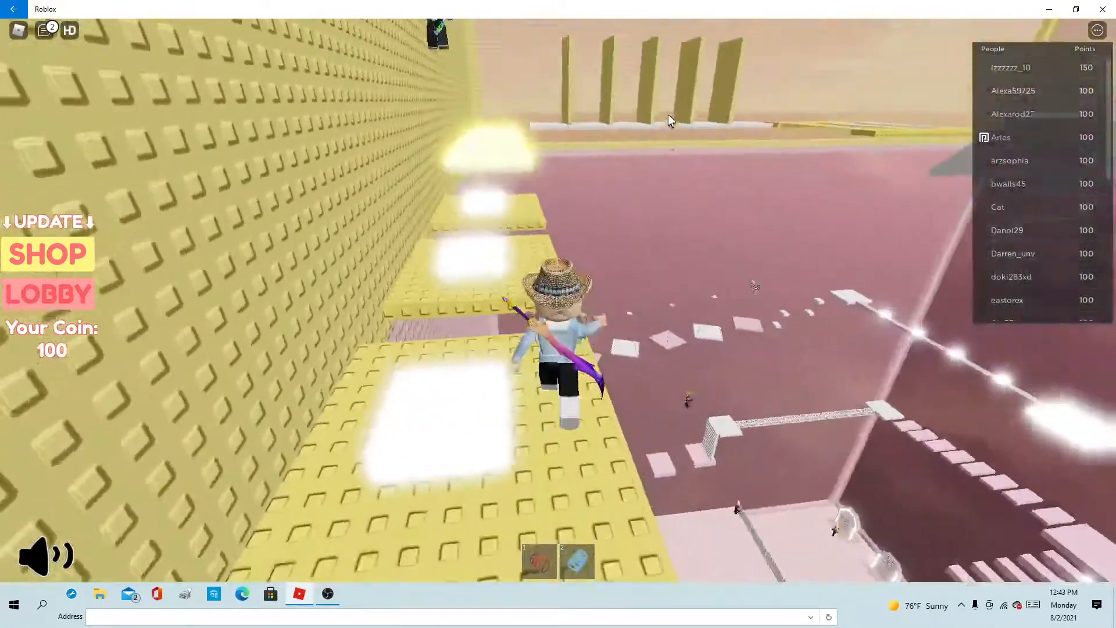
mouse_move(670, 128)
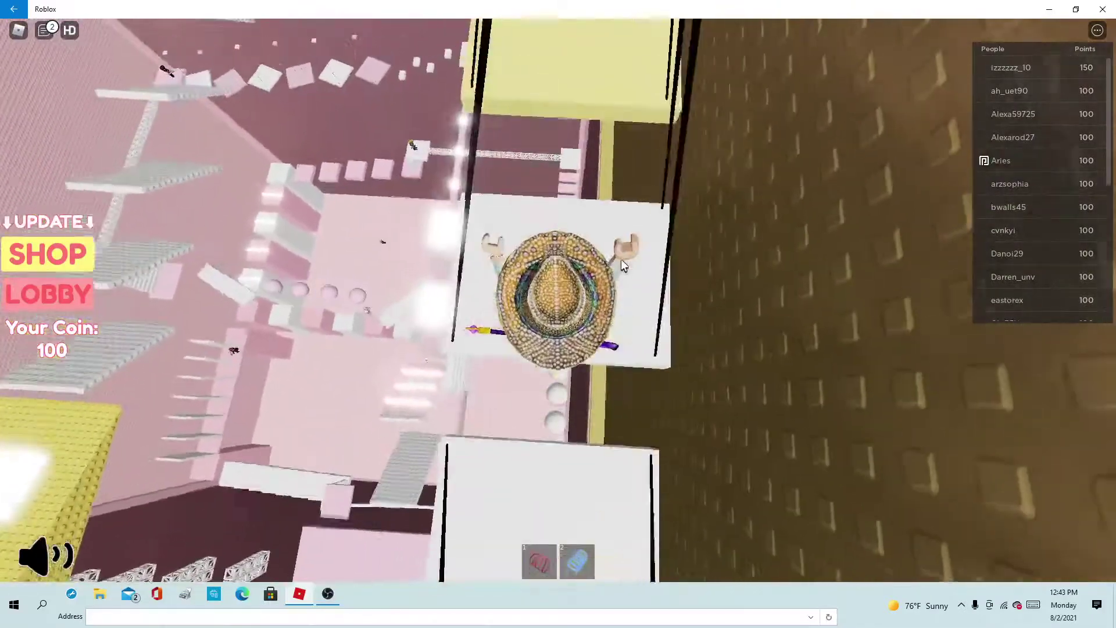
mouse_move(629, 240)
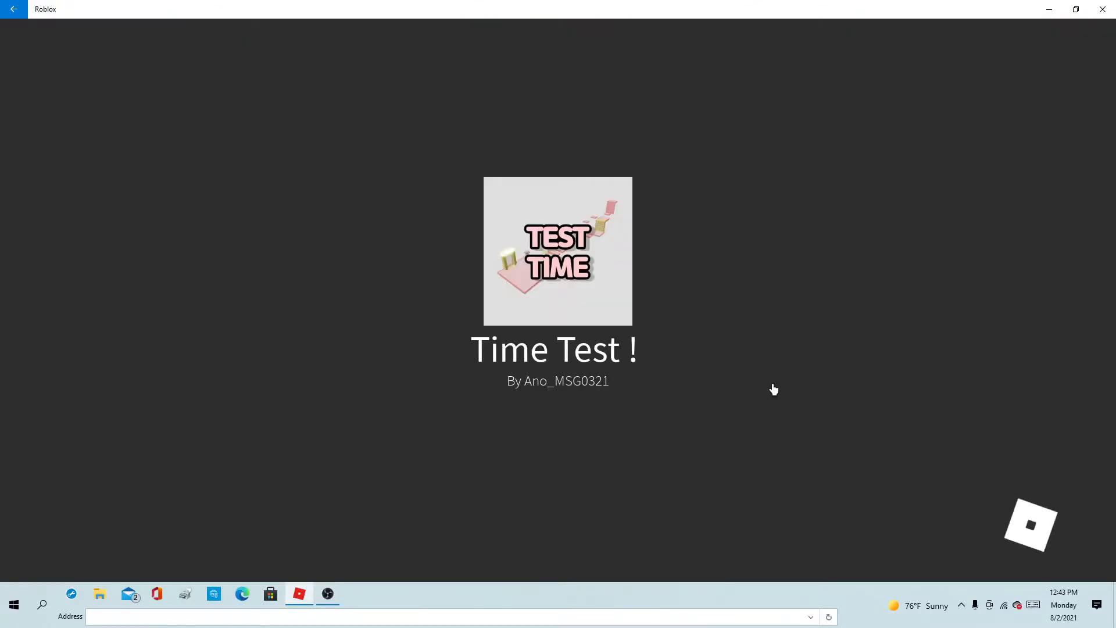
mouse_move(710, 403)
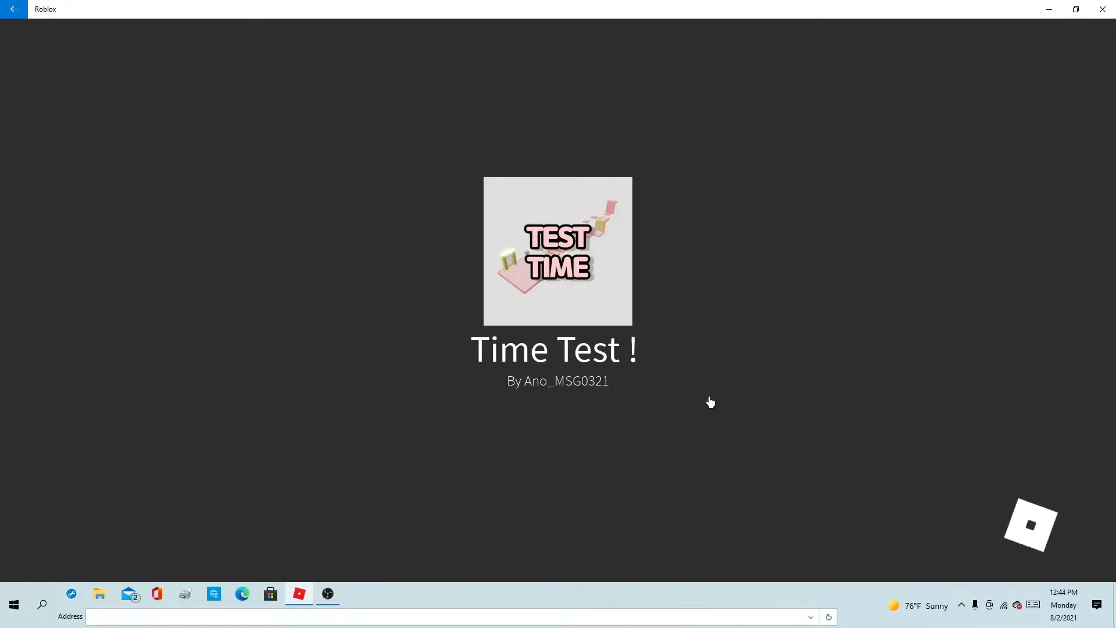